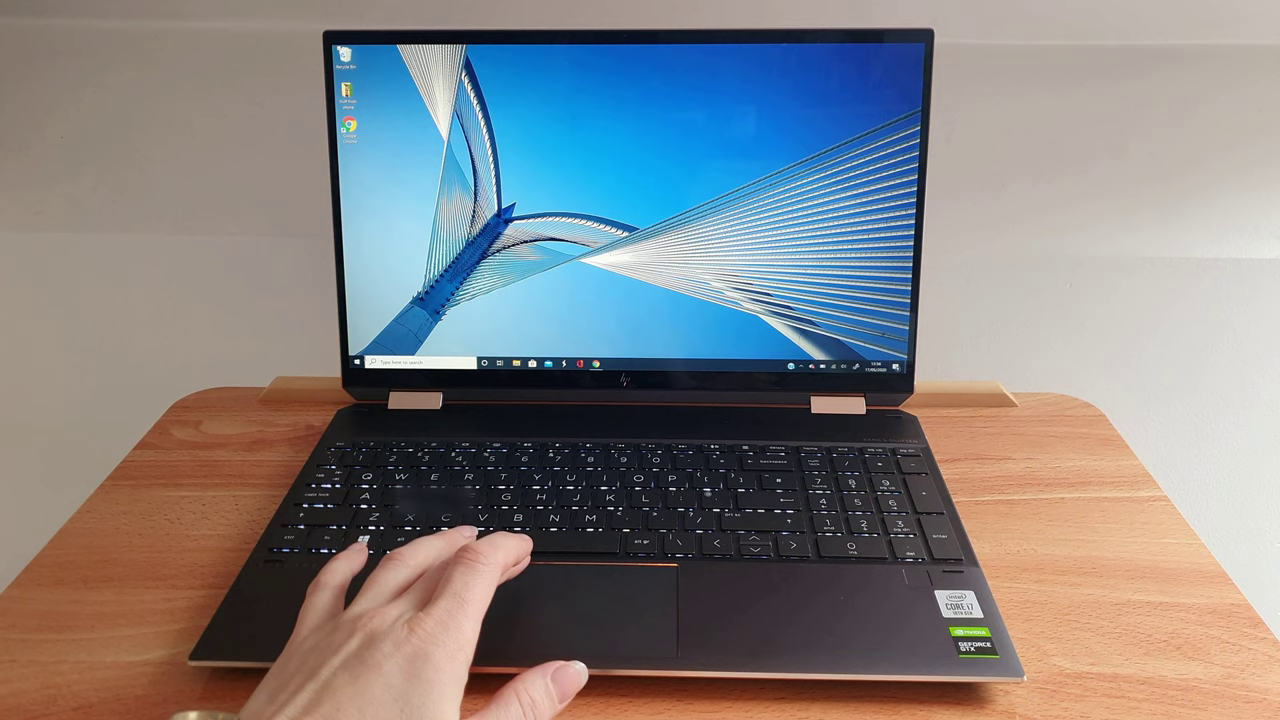
Launch Google Chrome from the desktop, landing on YouTube's home page
click(354, 361)
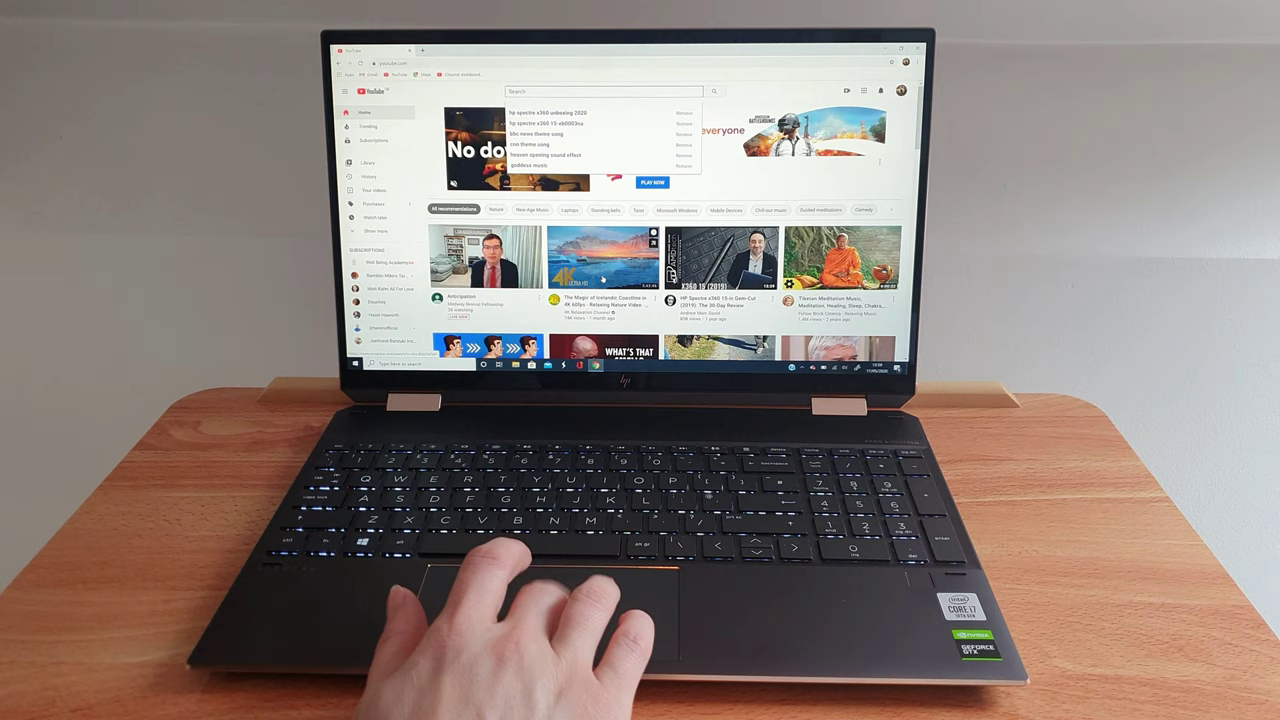
Open the Sony 4K HDR demo video and play it fullscreen at 2160p
click(599, 265)
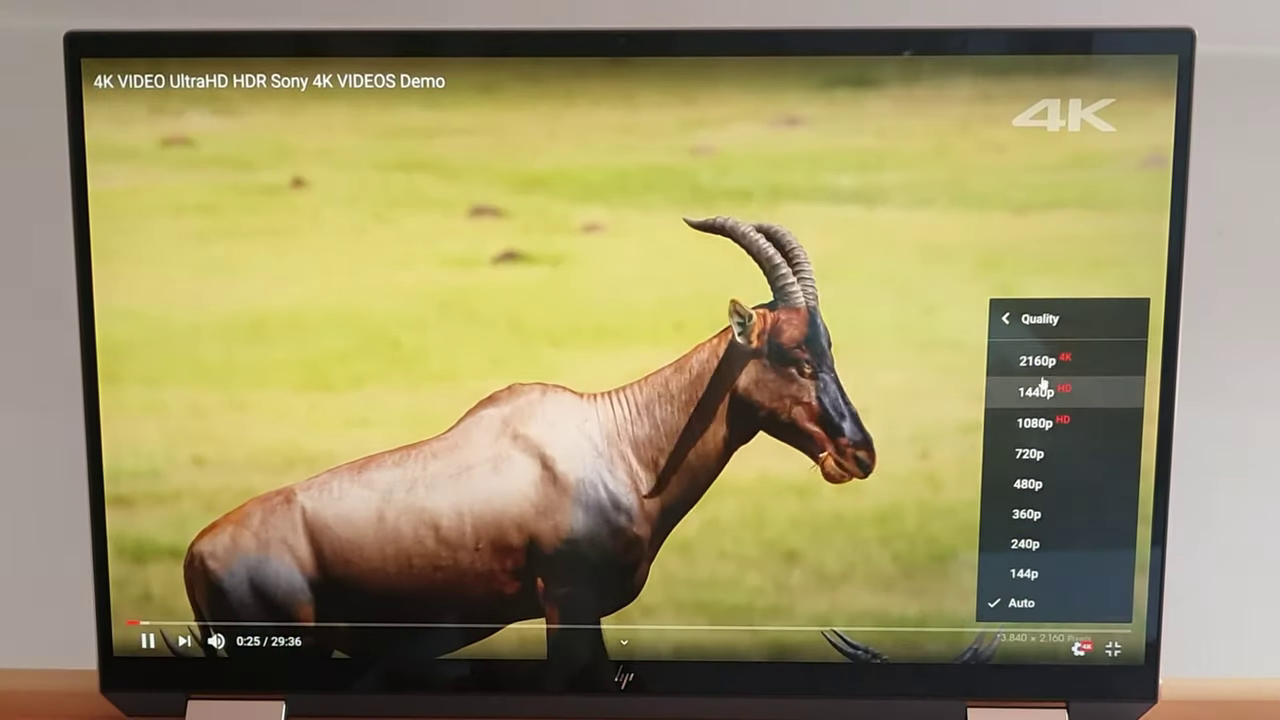
click(1037, 391)
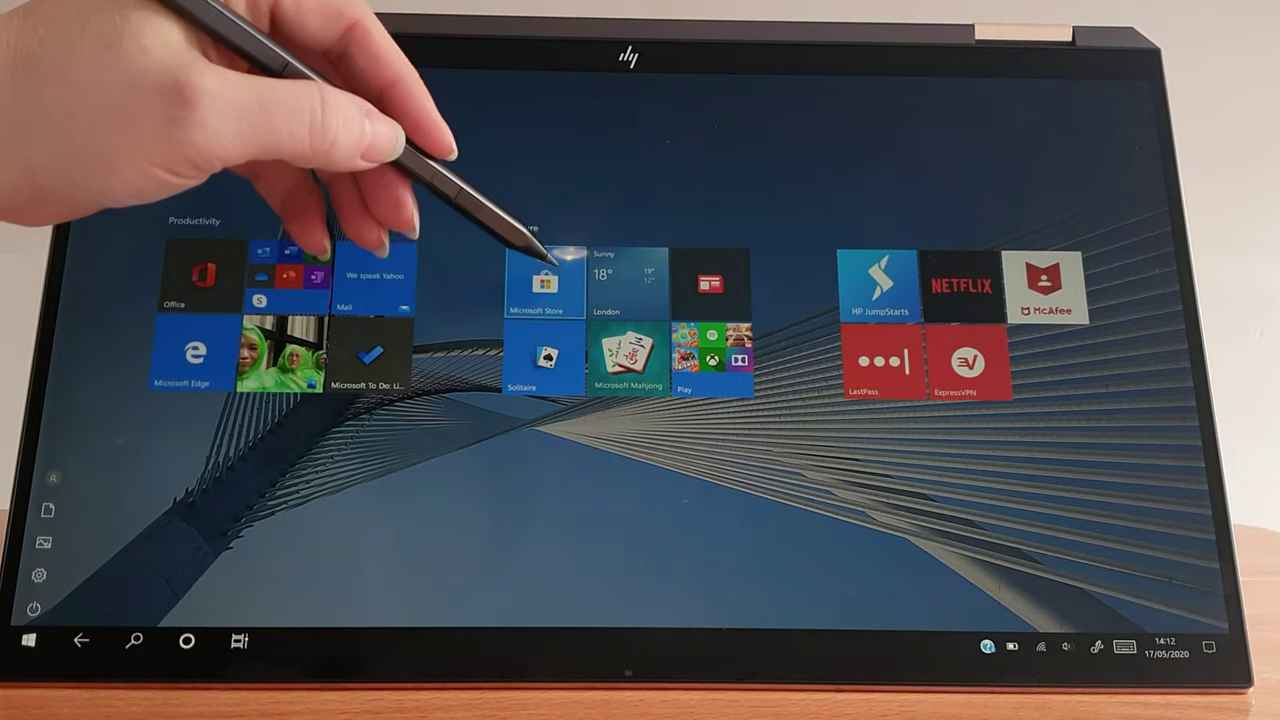
Tap the Microsoft Store tile on the tablet-mode Start screen with the pen
click(545, 283)
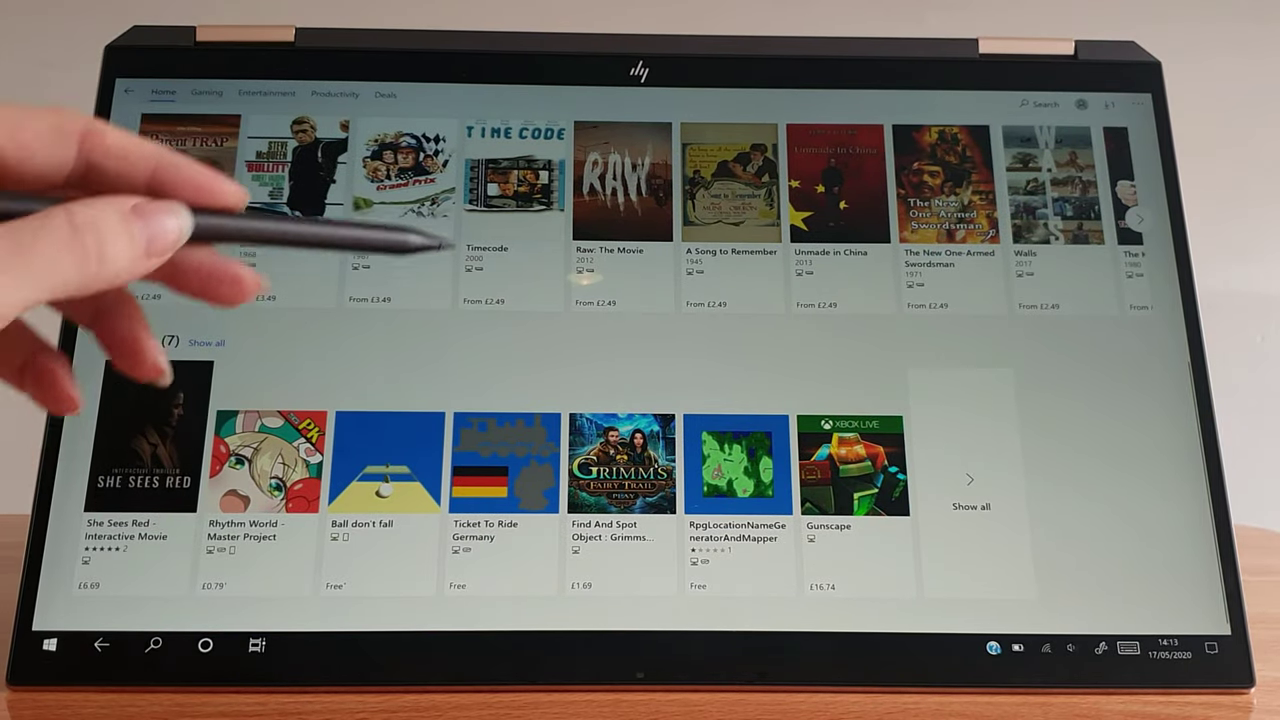
text(editing)
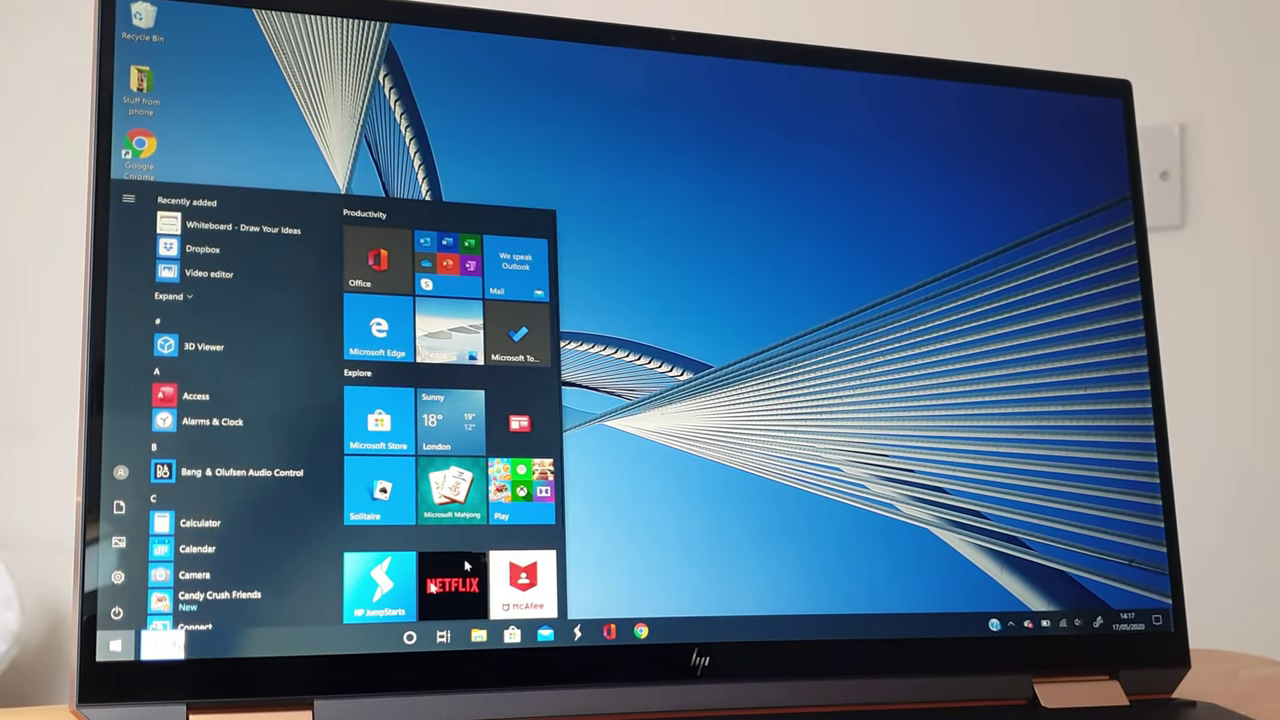
mouse_move(188, 576)
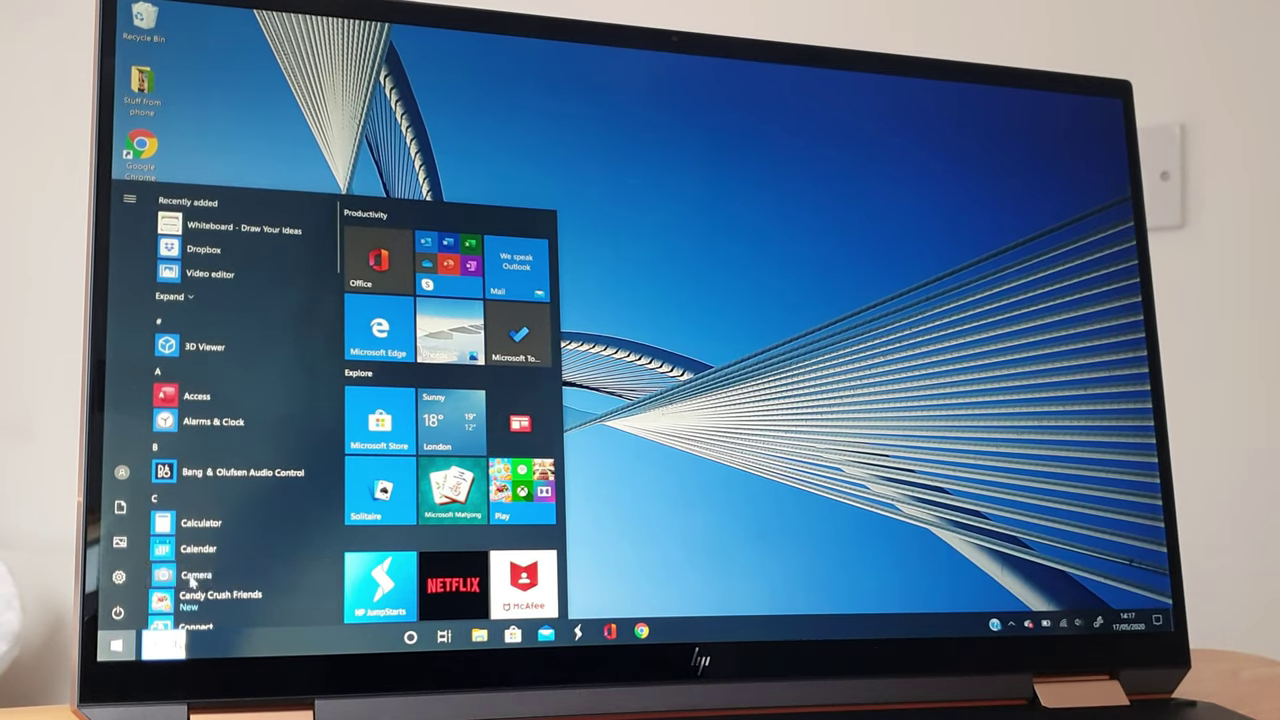
Choose Camera from the Start menu app list
click(197, 576)
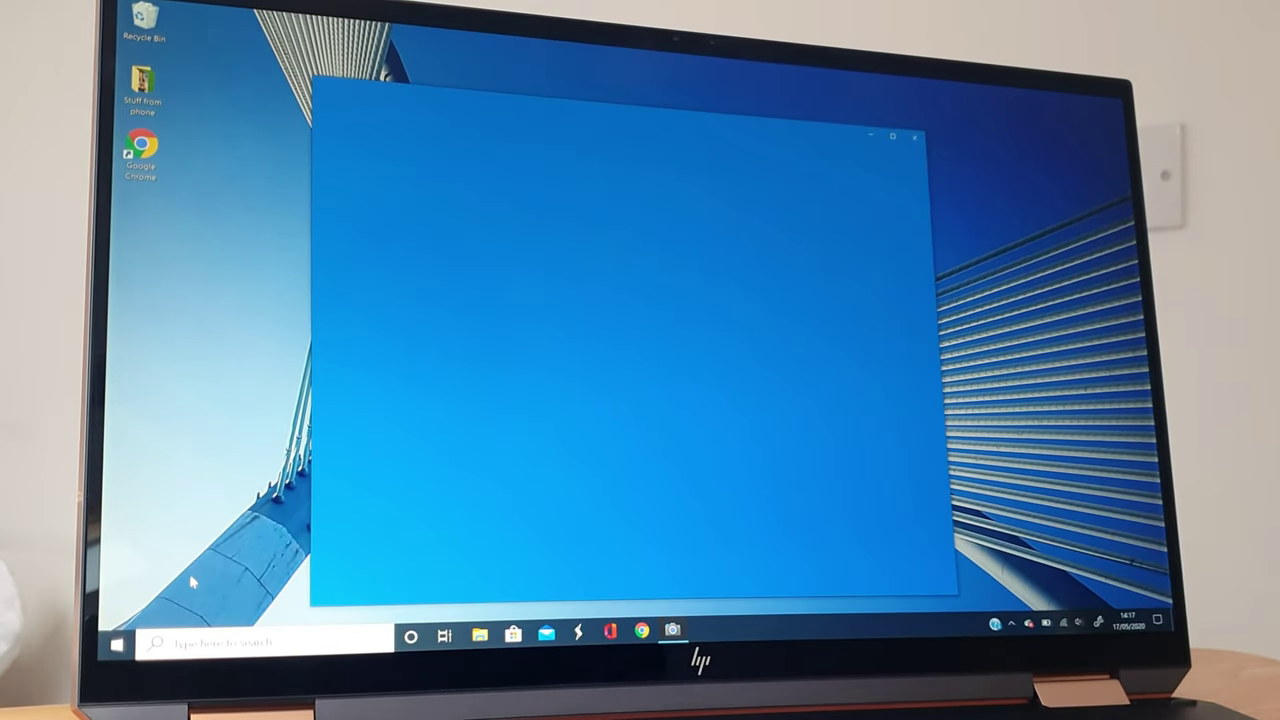